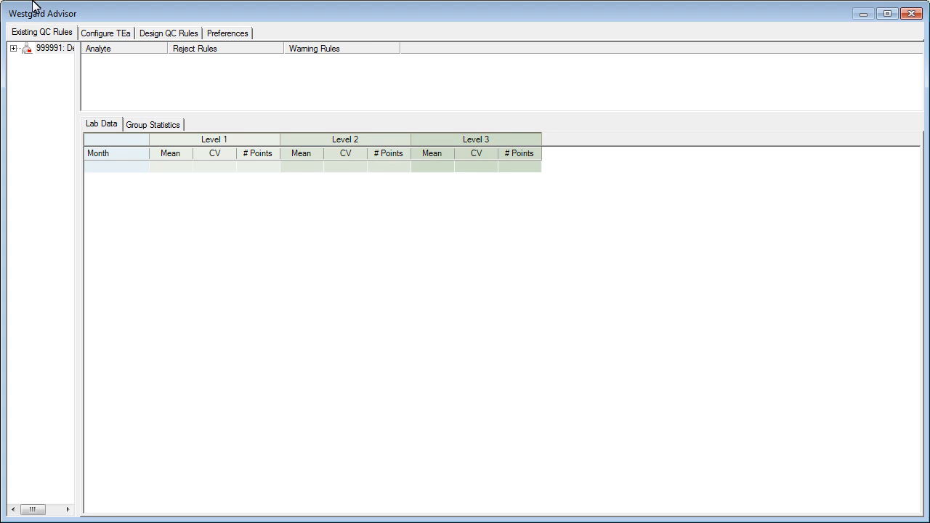
# Select Folate in Configure TEa and show its available TEa options.
pyautogui.click(105, 32)
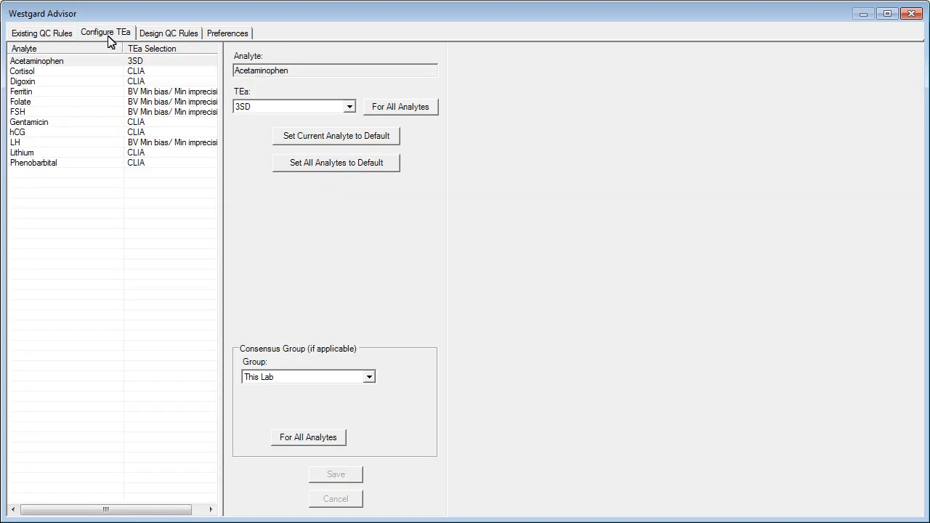
pyautogui.moveTo(53, 58)
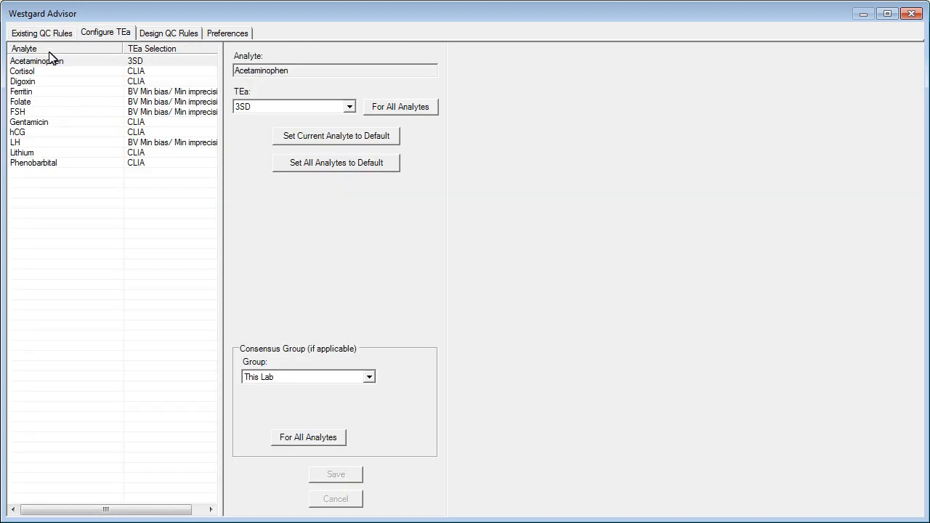
pyautogui.click(21, 102)
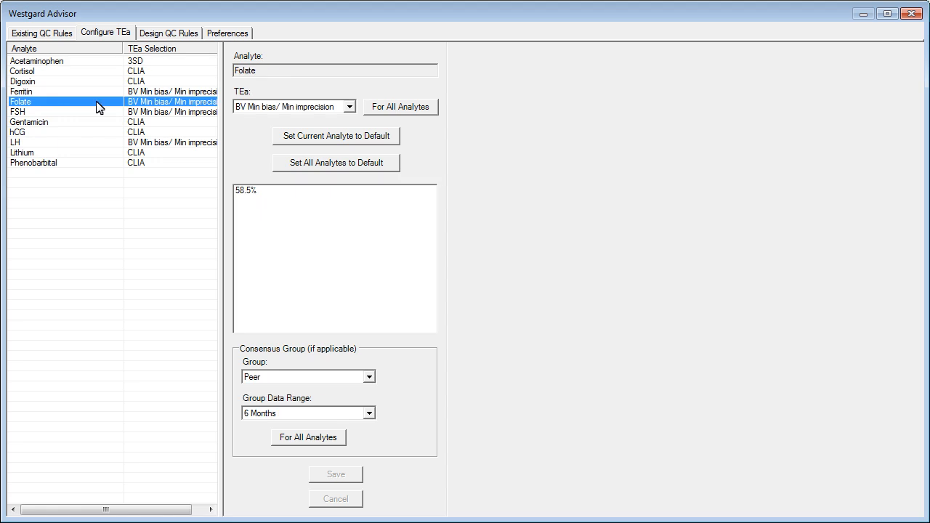
pyautogui.click(348, 106)
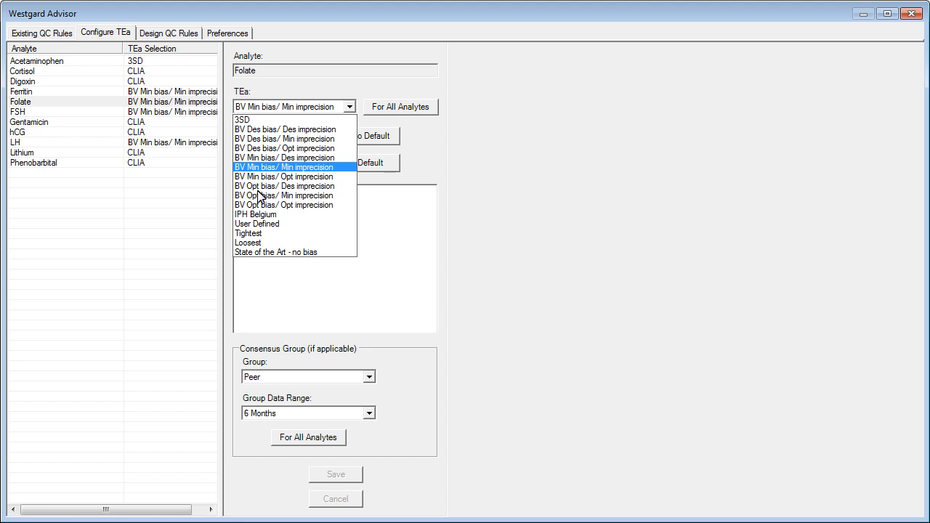
# Set Folate's TEa to Tightest, save it, and go to Preferences.
pyautogui.click(247, 232)
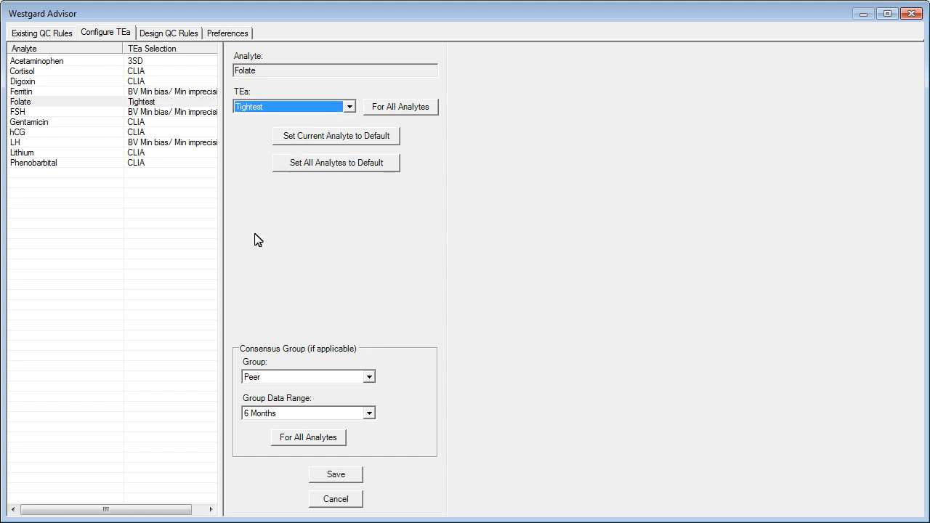
pyautogui.moveTo(352, 482)
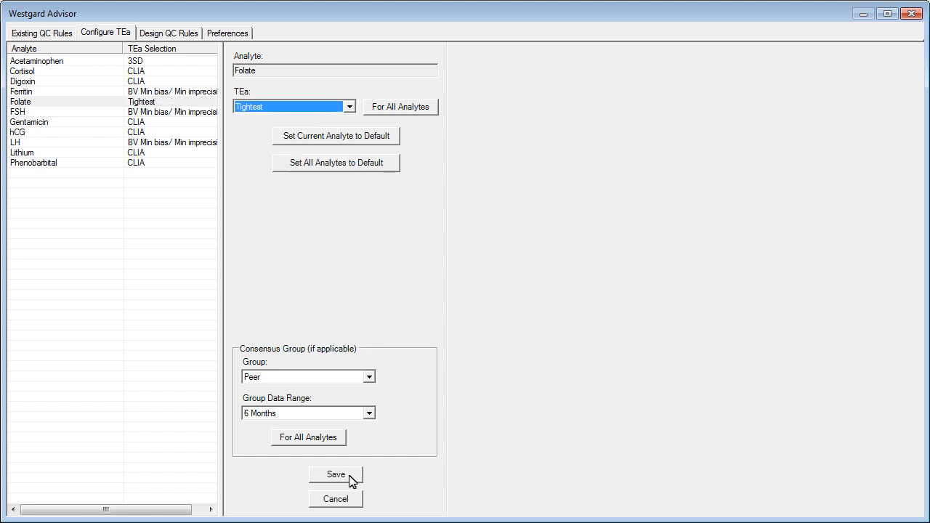
pyautogui.click(336, 474)
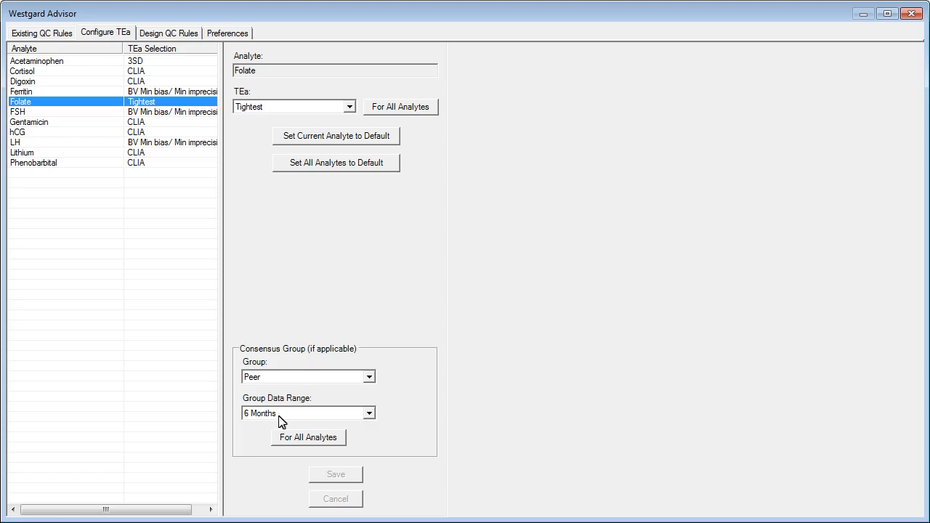
pyautogui.click(227, 32)
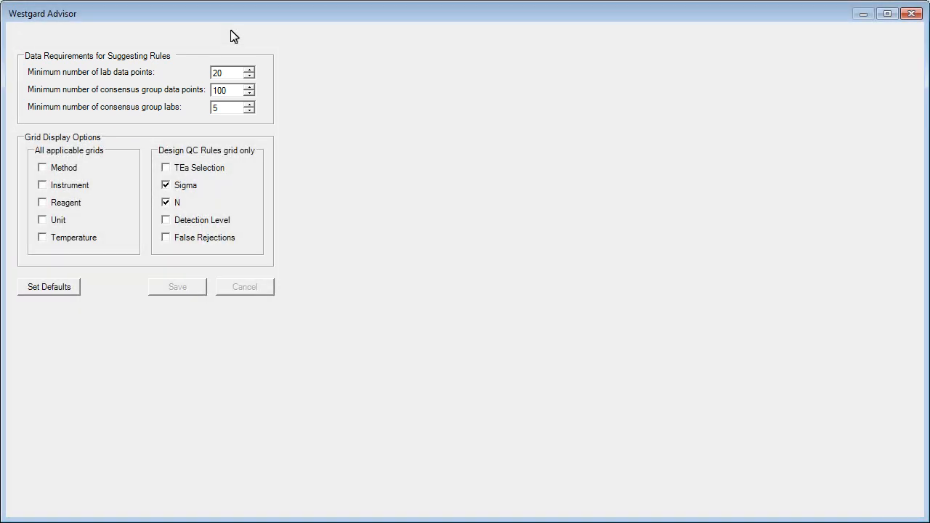
# Leave preferences unchanged and switch to Design QC Rules.
pyautogui.click(226, 32)
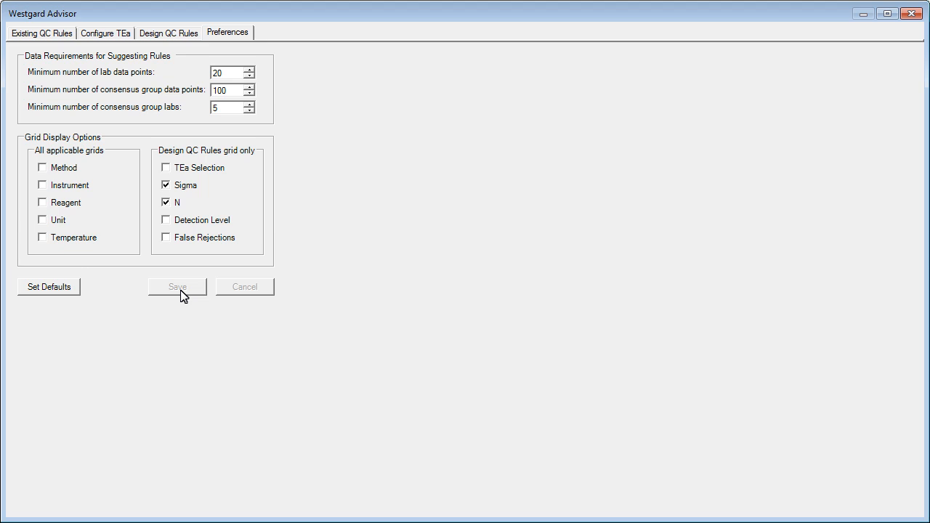
pyautogui.moveTo(174, 38)
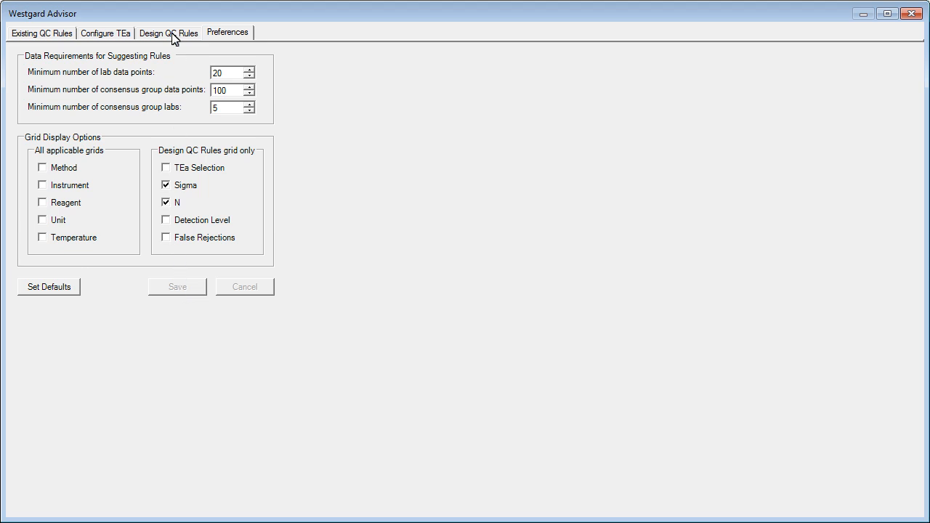
pyautogui.click(169, 32)
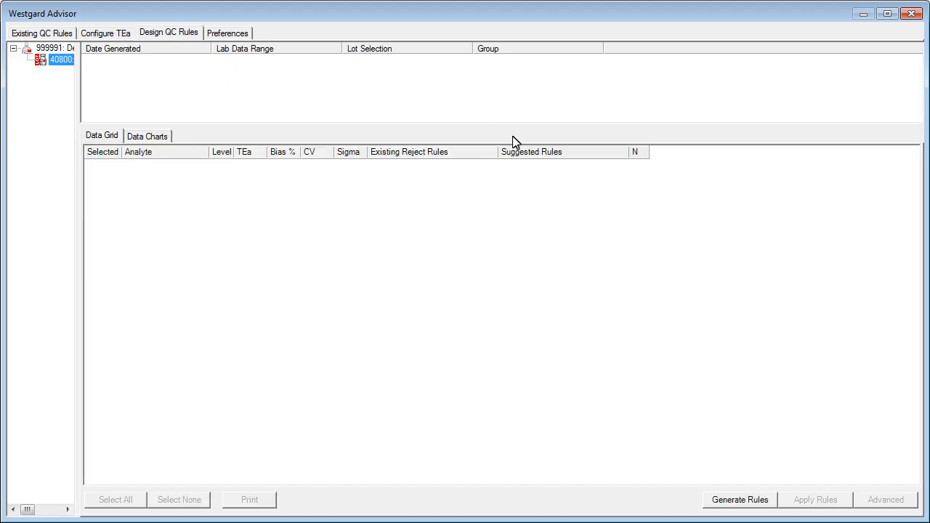
# Generate Rules with Wizard kept as the rule-selection method.
pyautogui.click(737, 500)
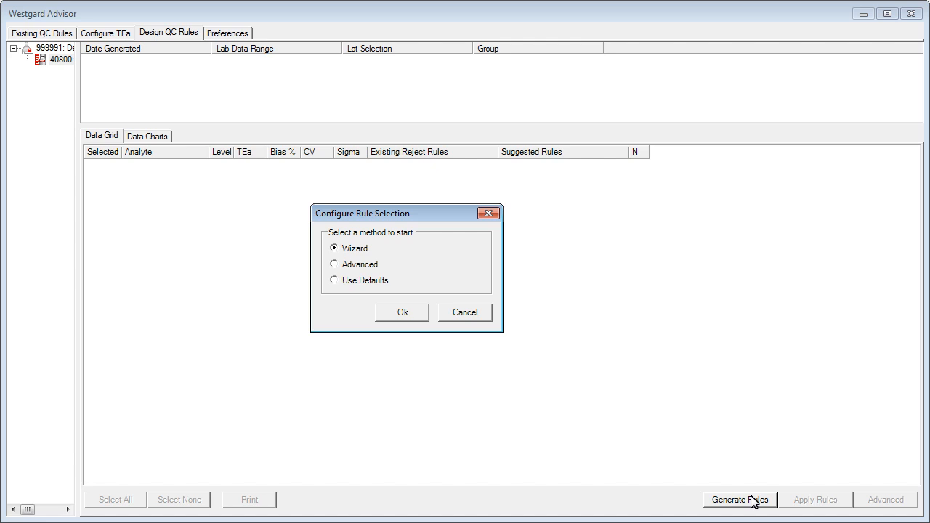
pyautogui.moveTo(402, 314)
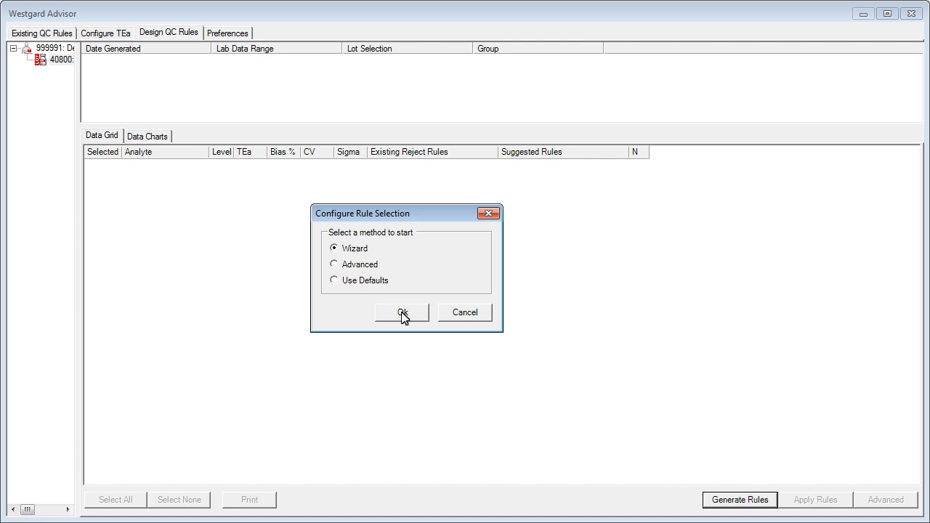
pyautogui.click(401, 312)
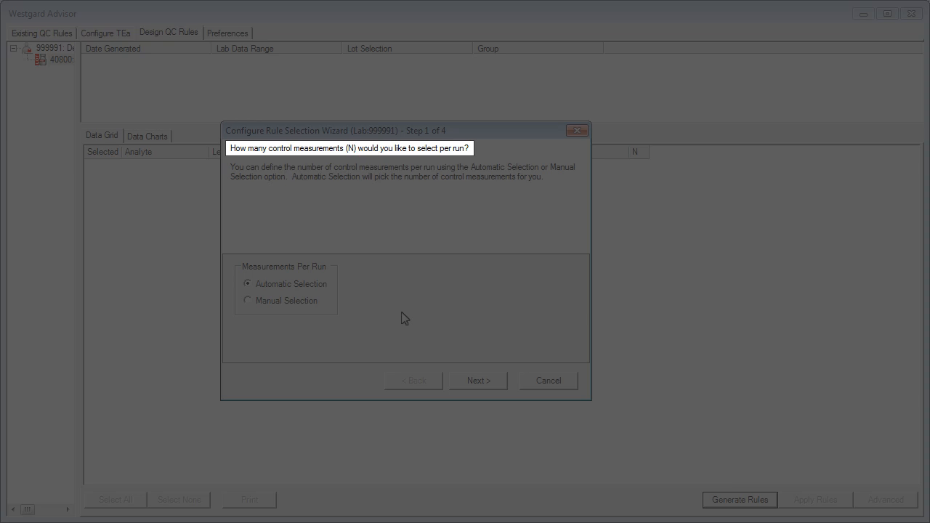
# Choose Manual Selection with N = 3 control measurements per run and continue.
pyautogui.click(247, 299)
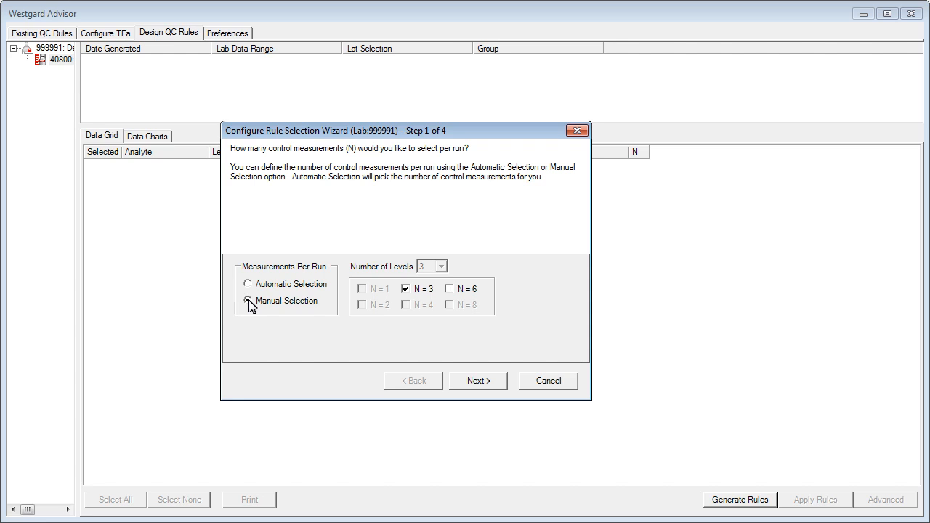
pyautogui.click(247, 301)
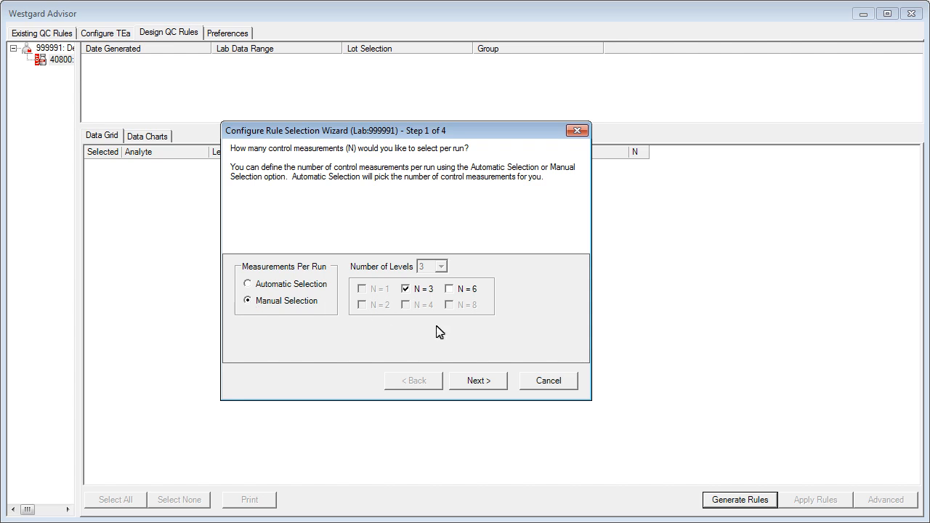
pyautogui.click(477, 381)
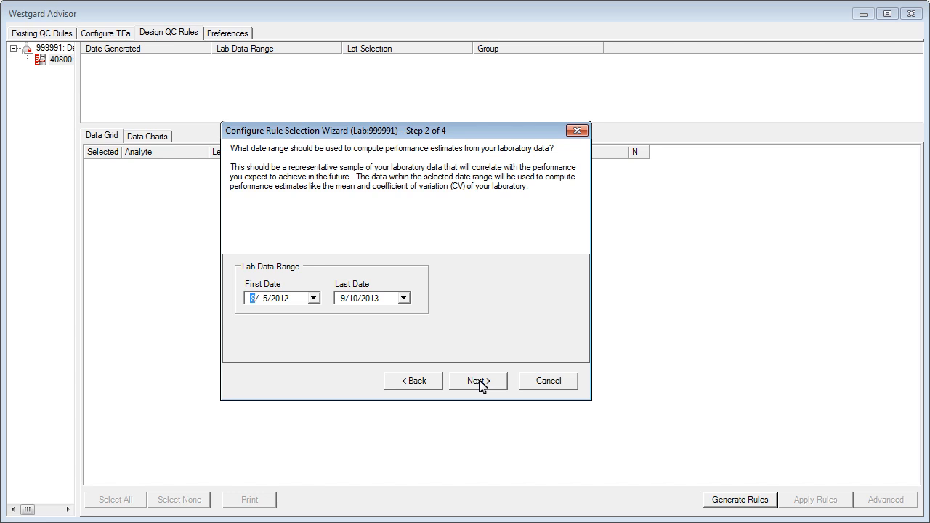
# Accept the default First and Last Date lab data range and continue.
pyautogui.click(476, 380)
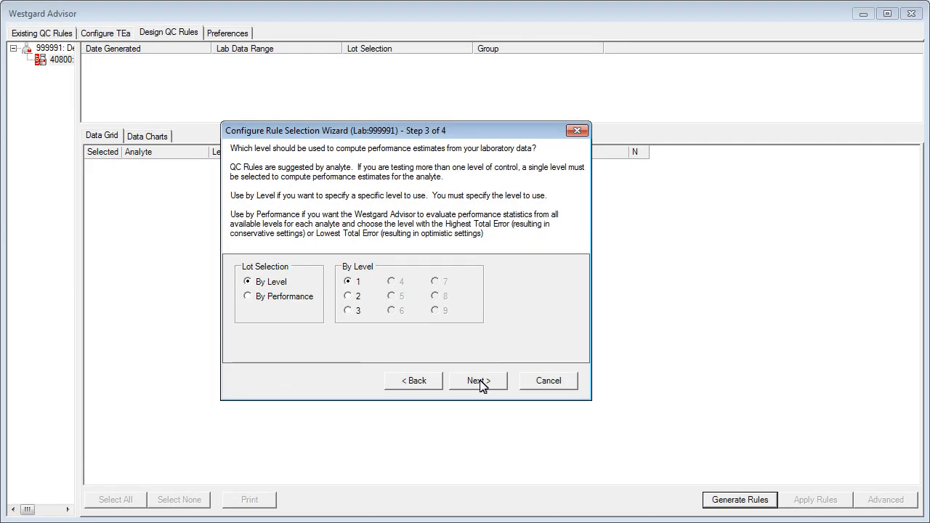
# Review By Level / By Performance, keep level 1, and finish with Peer group Monthly comparison.
pyautogui.click(249, 296)
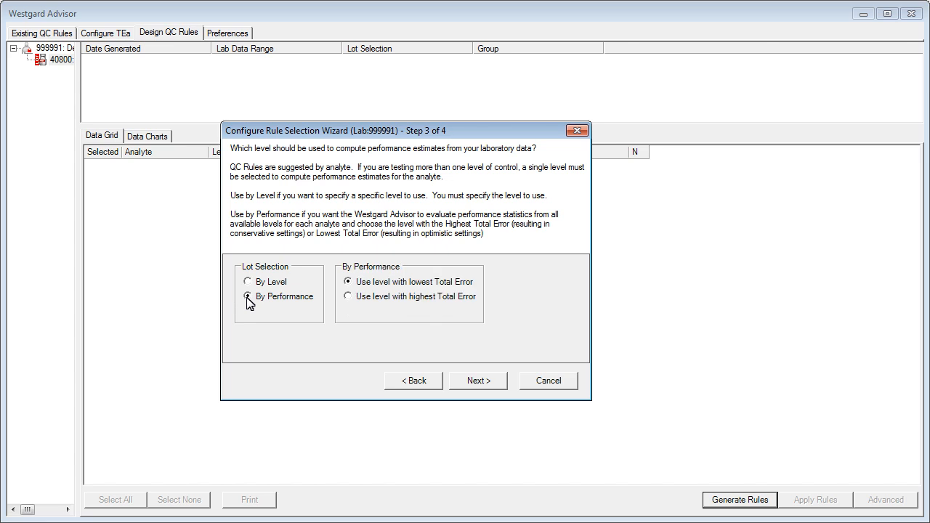
pyautogui.click(248, 296)
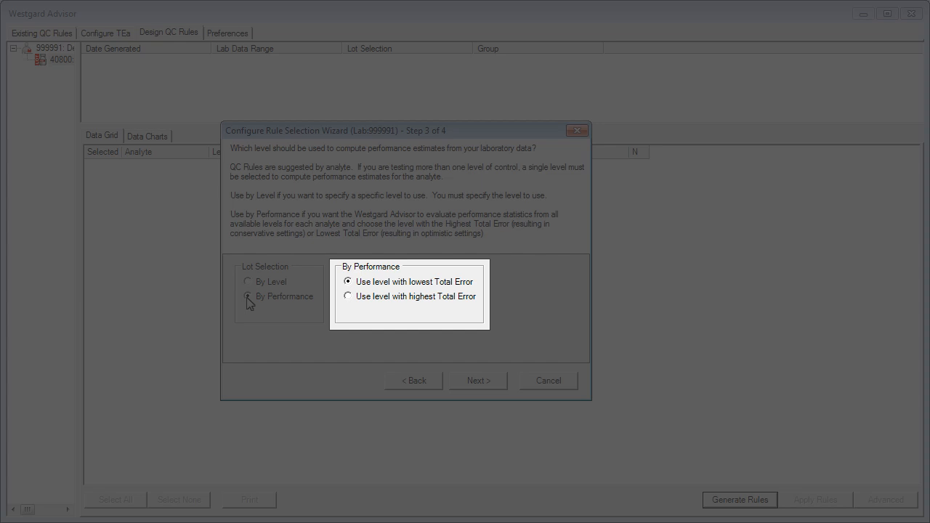
pyautogui.click(476, 380)
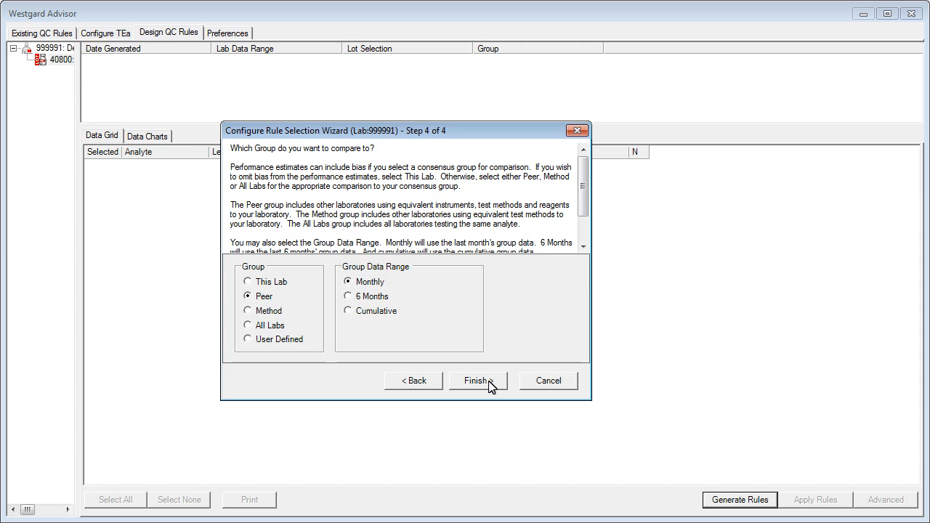
pyautogui.click(477, 381)
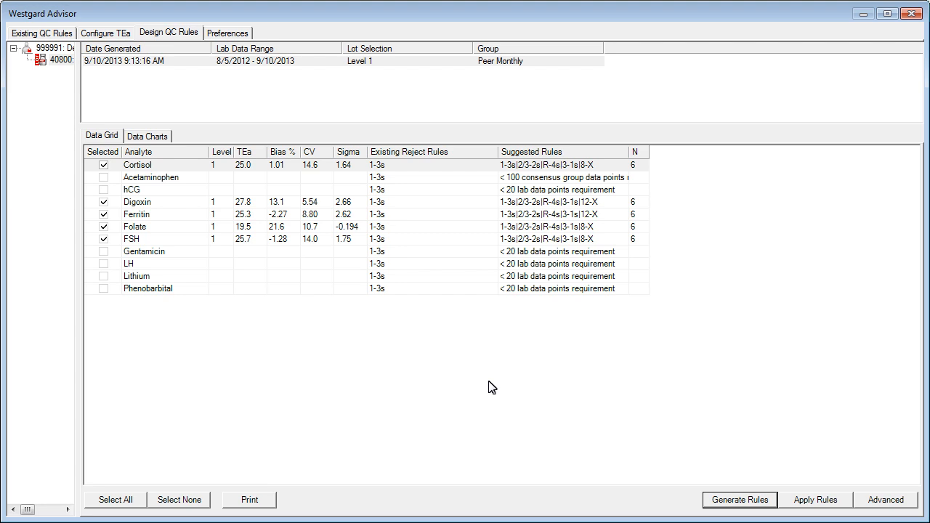
pyautogui.moveTo(477, 384)
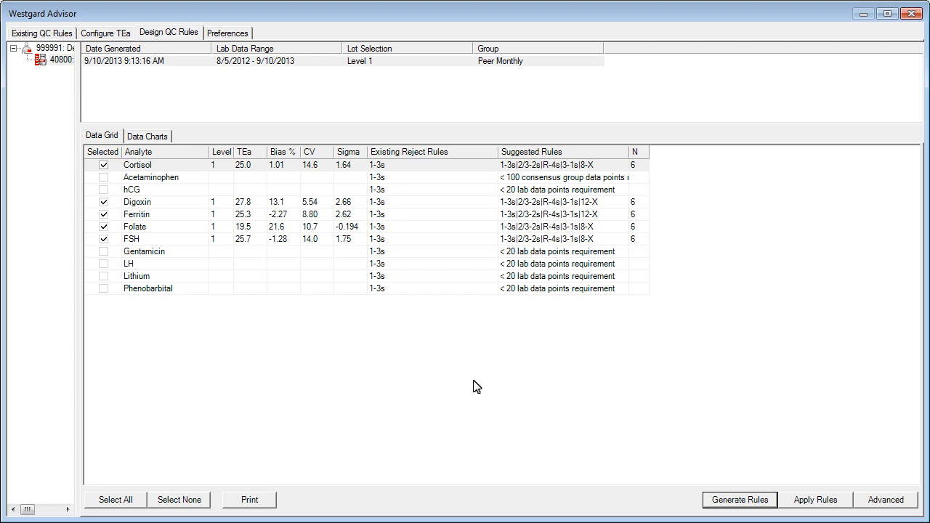